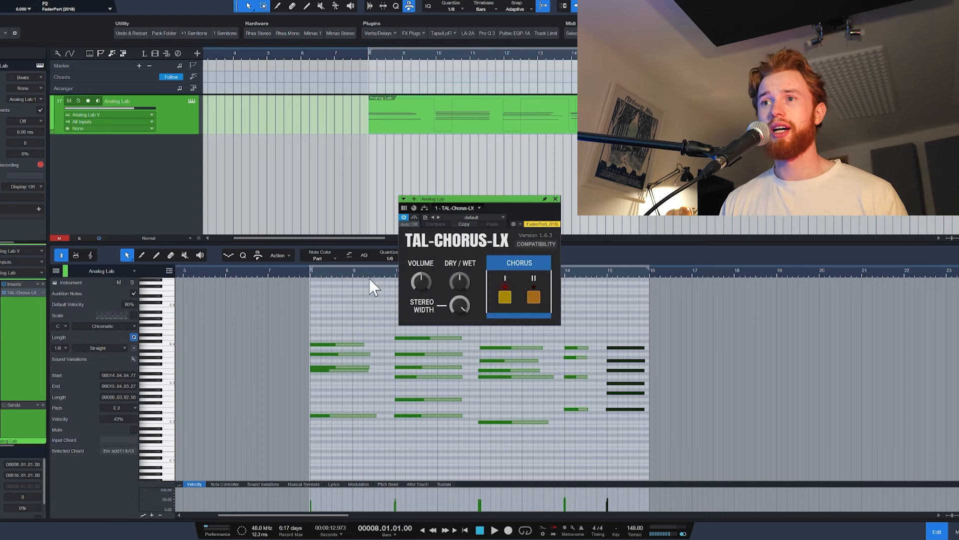
pyautogui.moveTo(477, 294)
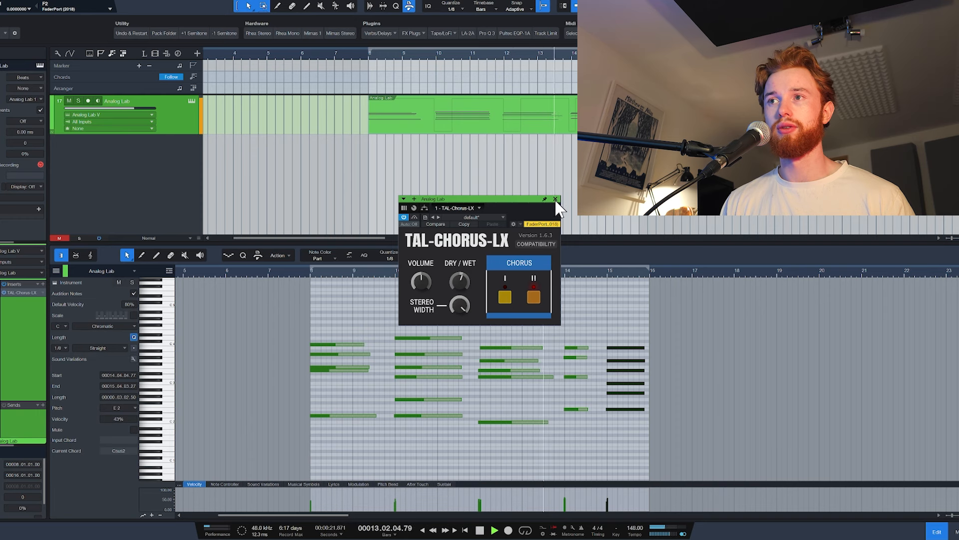
# Step: Close the TAL-Chorus-LX window on the Analog Lab keys track
pyautogui.click(378, 33)
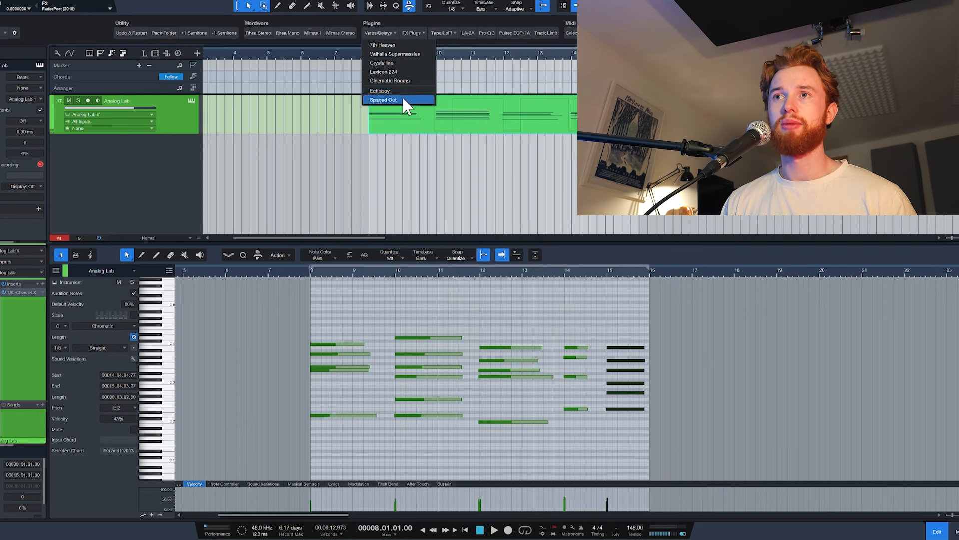
# Step: Add Spaced Out to the Analog Lab keys track and adjust its XY pad
pyautogui.click(384, 100)
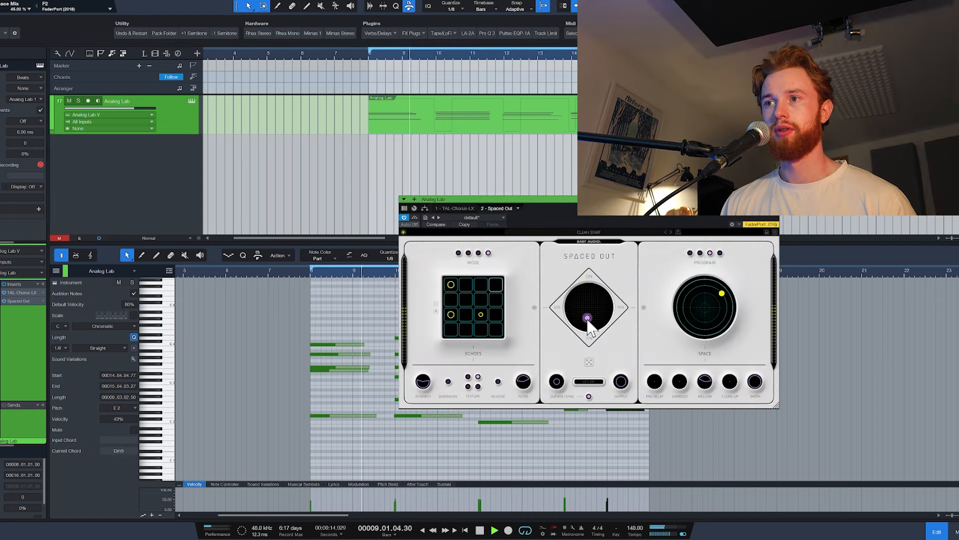
pyautogui.moveTo(588, 317); pyautogui.dragTo(585, 319)
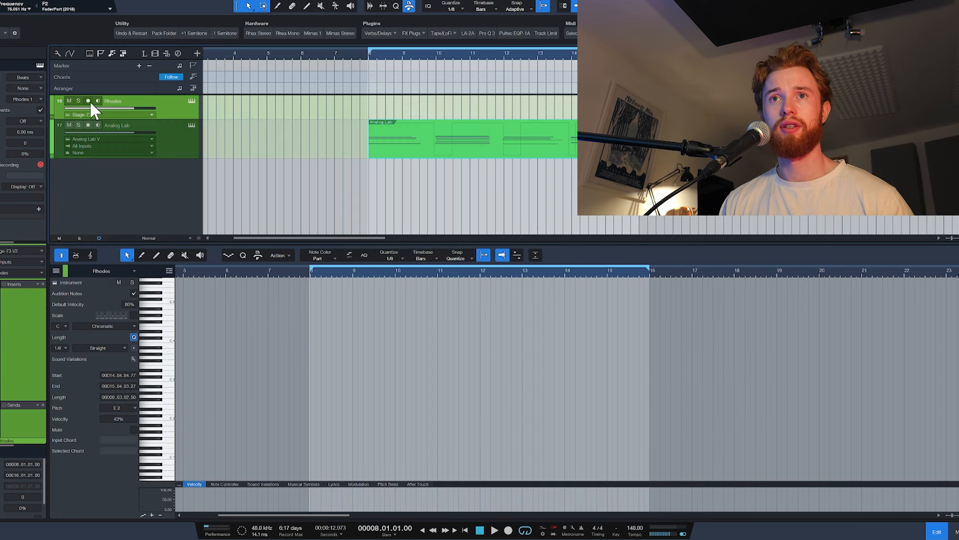
# Step: Record-arm the Rhodes track for the melody take
pyautogui.click(88, 101)
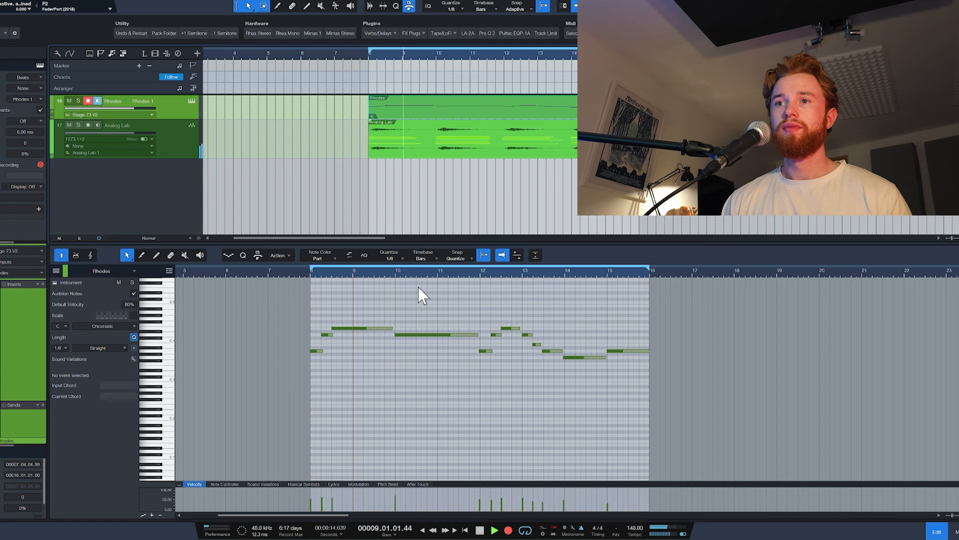
# Step: Insert Valhalla Supermassive on Rhodes and lower its mix from 20% to about 9%
pyautogui.click(379, 33)
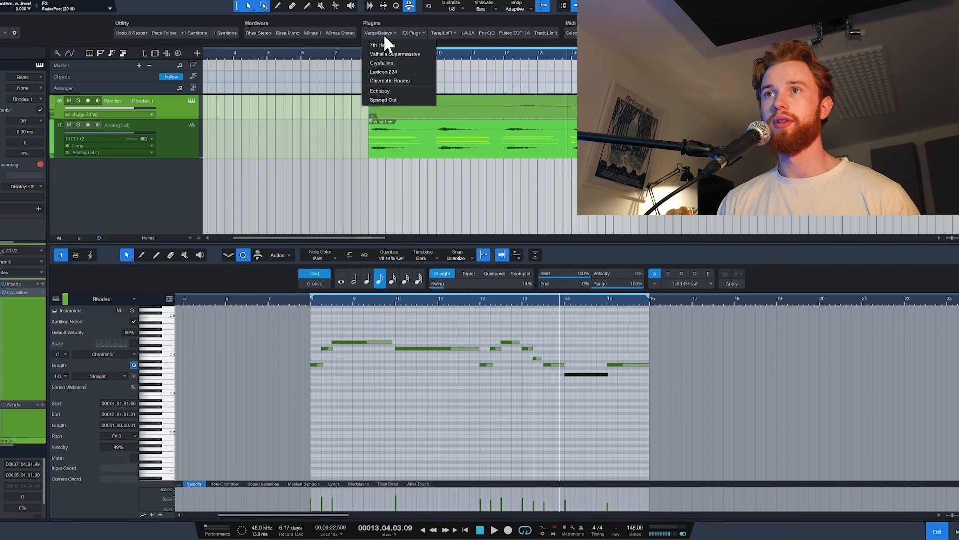
pyautogui.click(394, 54)
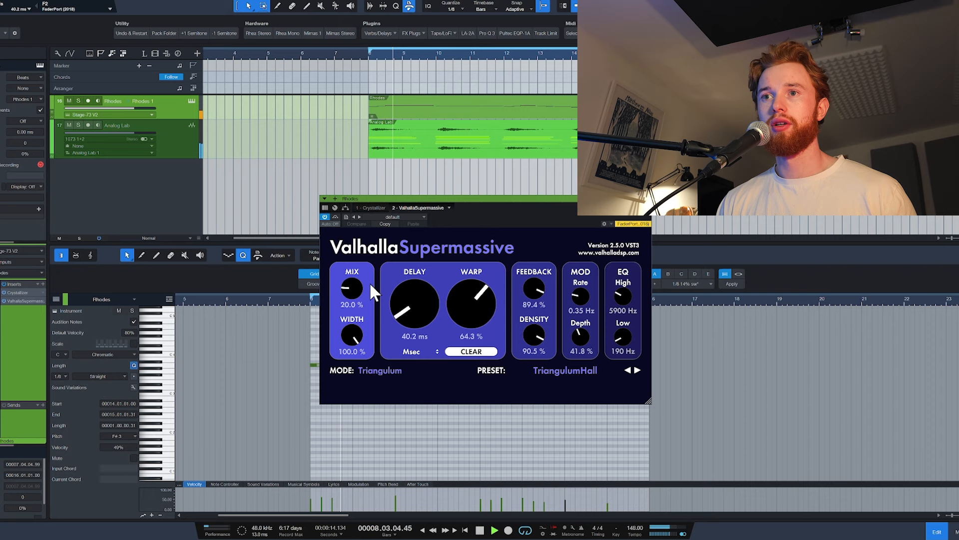
pyautogui.moveTo(351, 288); pyautogui.dragTo(351, 306)
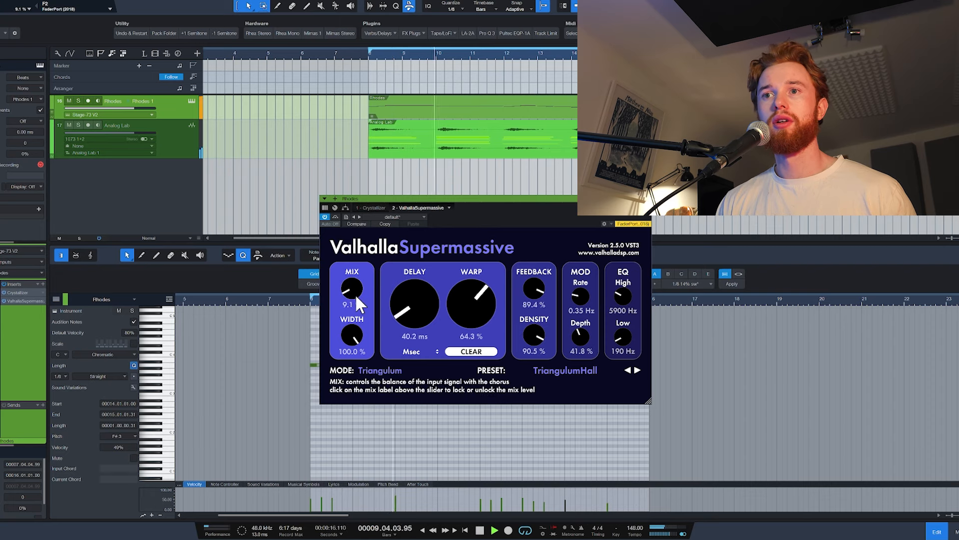
pyautogui.moveTo(351, 290); pyautogui.dragTo(352, 300)
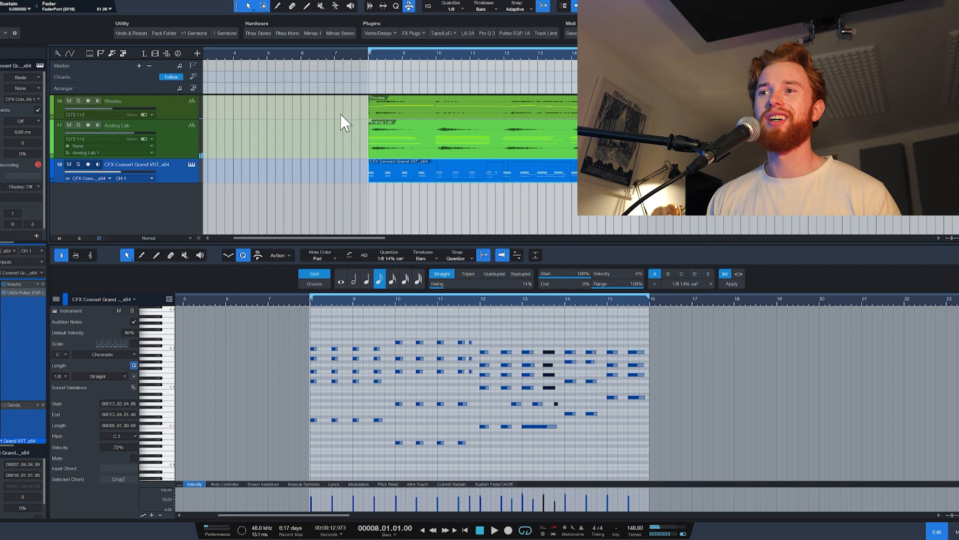
pyautogui.moveTo(262, 198)
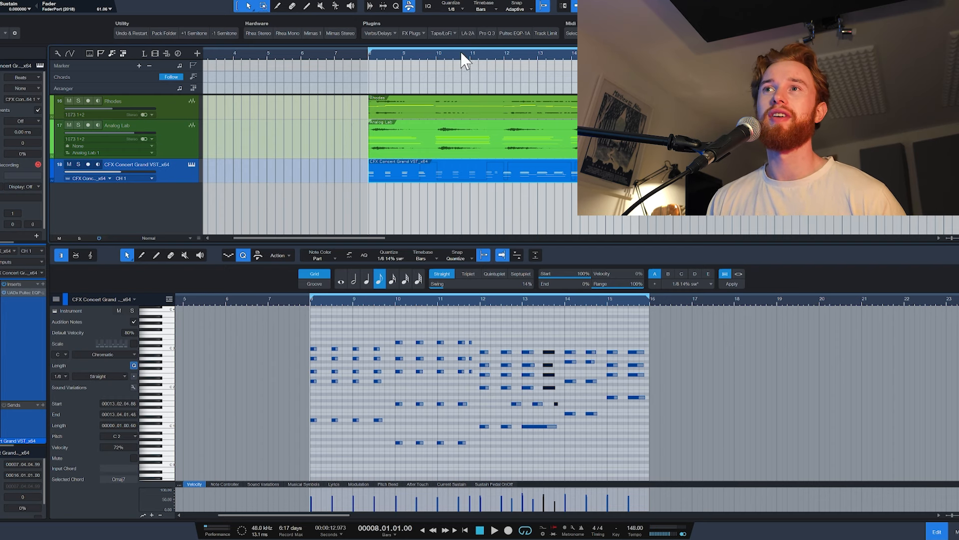
# Step: Insert a Tape/LoFi plugin on the CFX Concert Grand piano track
pyautogui.click(441, 33)
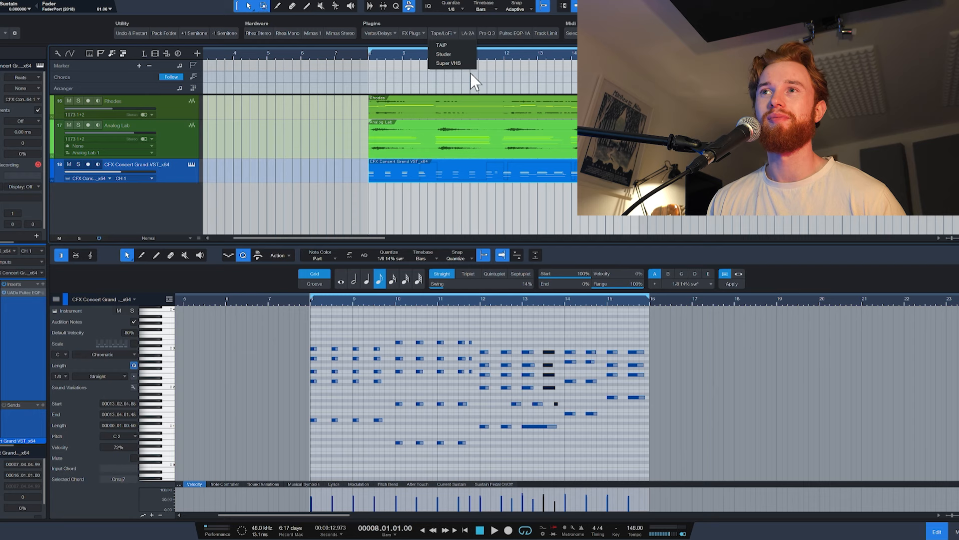
pyautogui.click(444, 55)
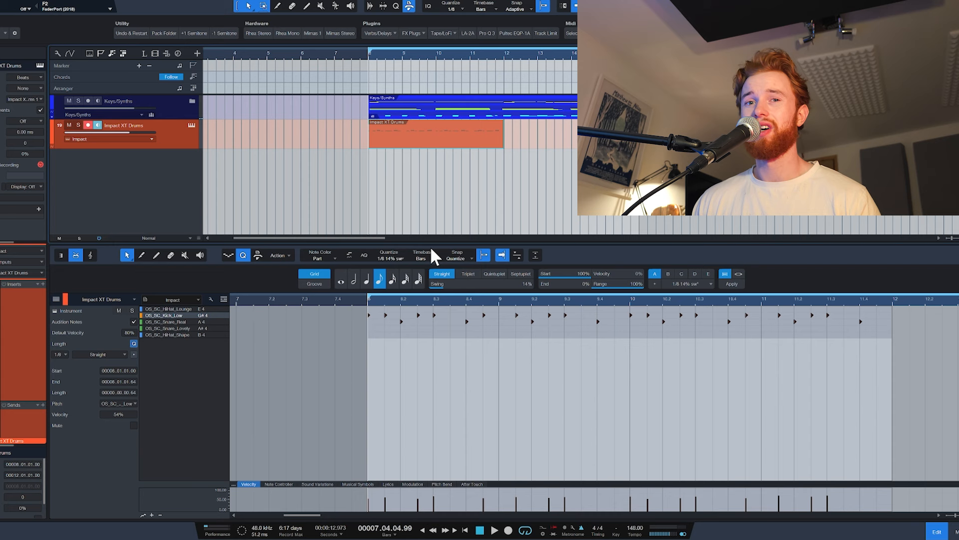
pyautogui.moveTo(425, 332)
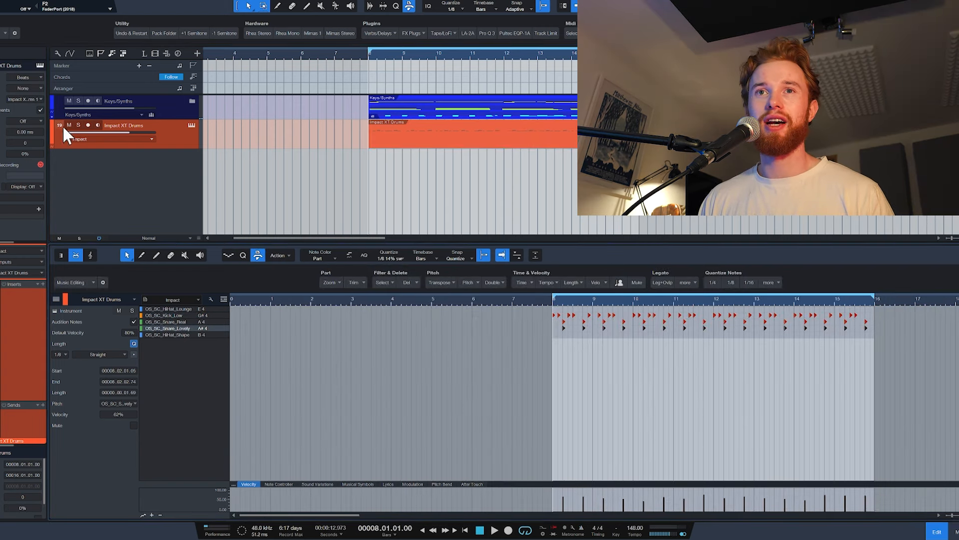
# Step: Arm the Impact XT Drums track and select the hi-hat sound in the pattern
pyautogui.click(493, 530)
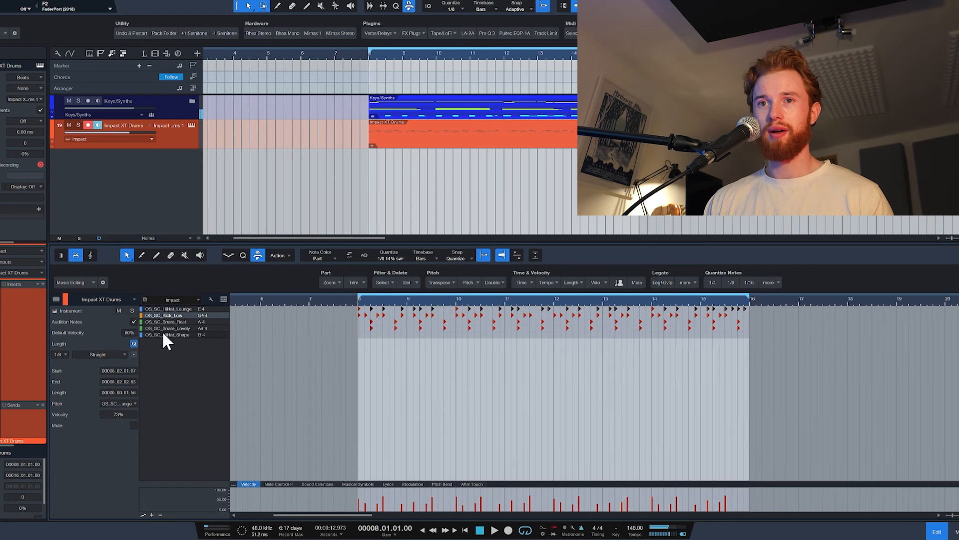
pyautogui.click(169, 335)
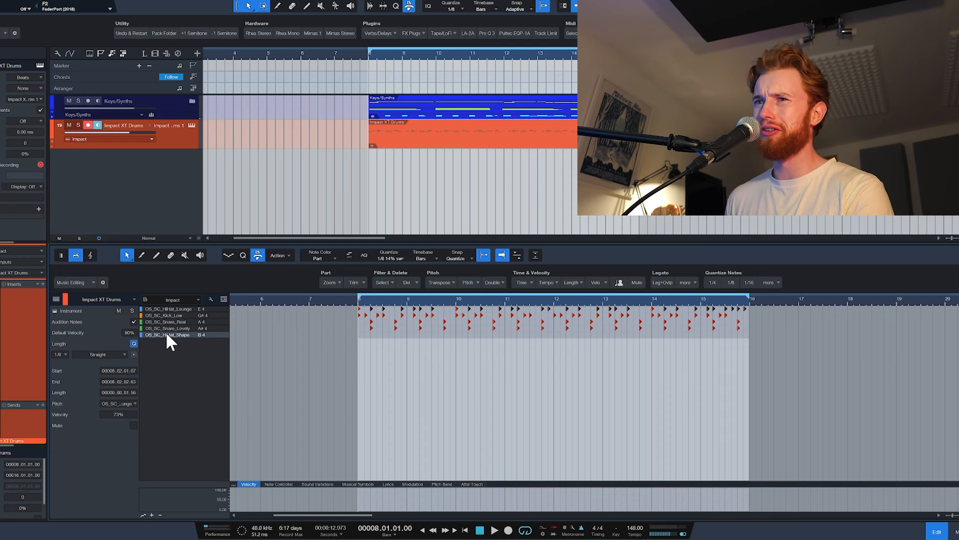
pyautogui.click(493, 529)
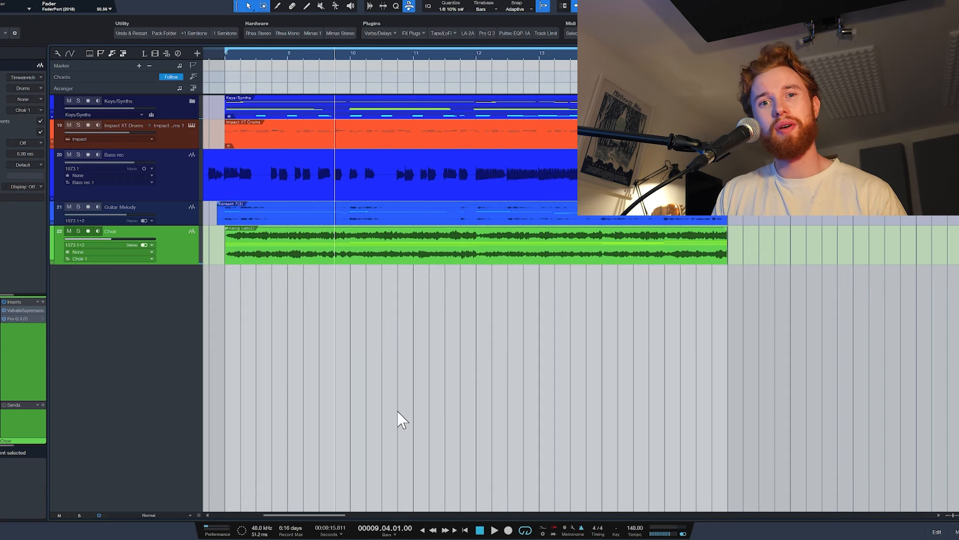
pyautogui.moveTo(158, 316)
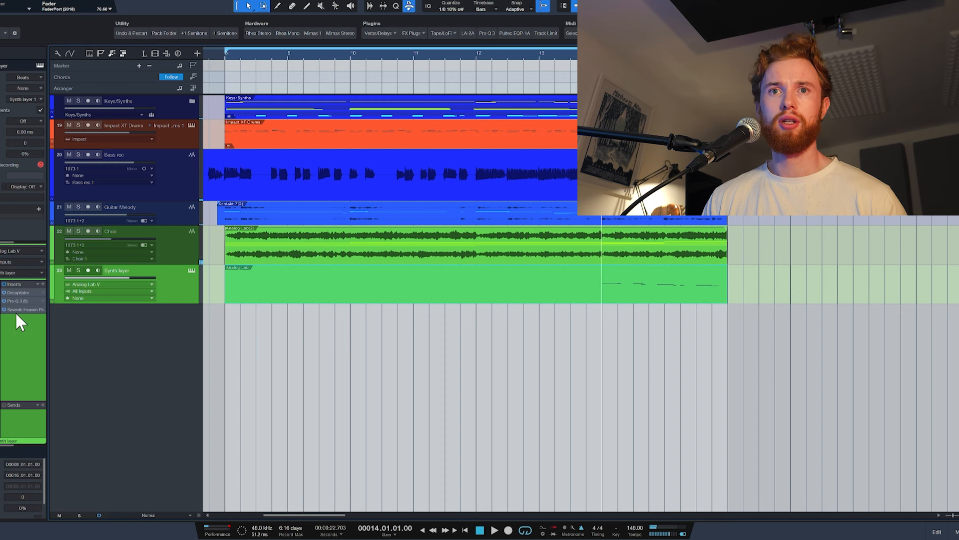
# Step: Set the synth layer's Seventh Heaven to the 07 Old Plate preset with lower mix
pyautogui.click(25, 309)
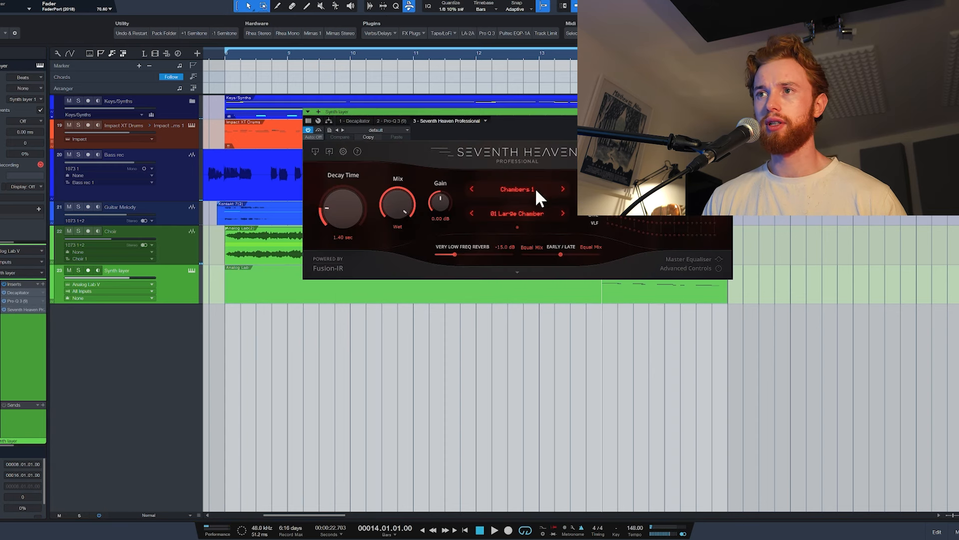
pyautogui.click(516, 213)
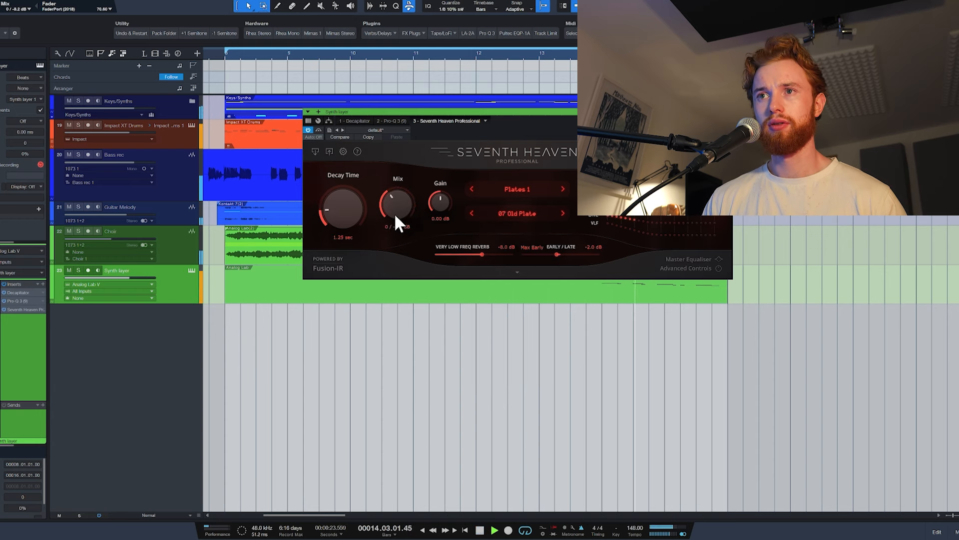
pyautogui.moveTo(397, 205); pyautogui.dragTo(397, 210)
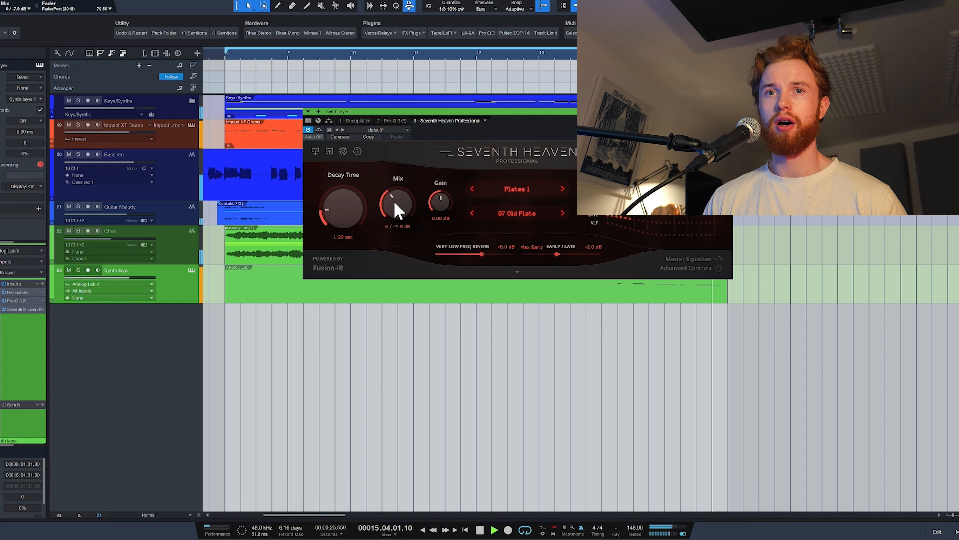
pyautogui.click(69, 270)
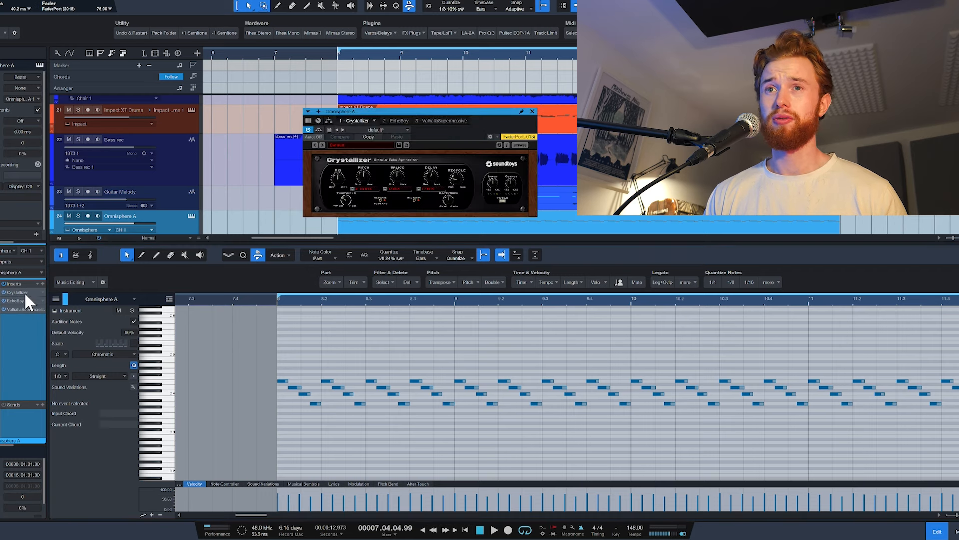
# Step: Review Omnisphere A's EchoBoy and Valhalla inserts, unsolo it, and close HalfTime
pyautogui.click(390, 120)
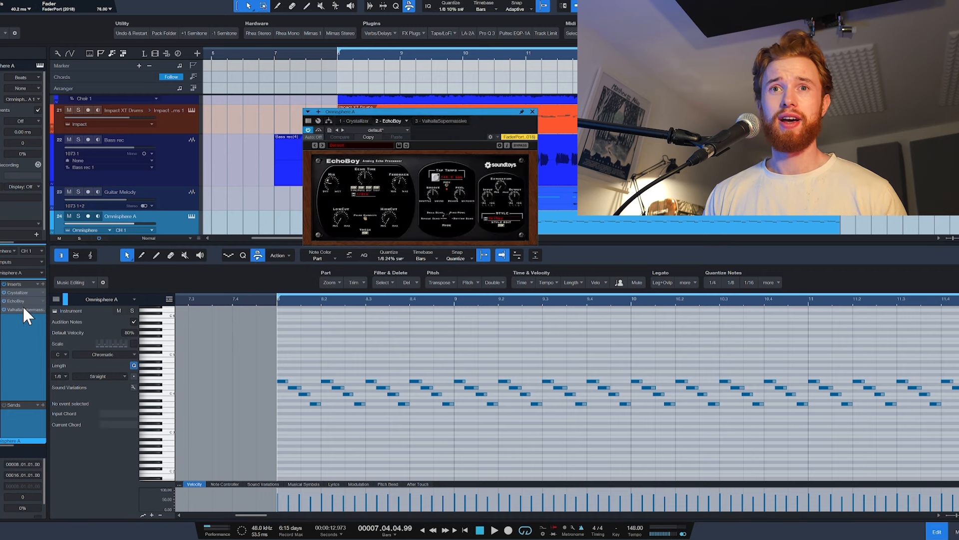
pyautogui.click(531, 112)
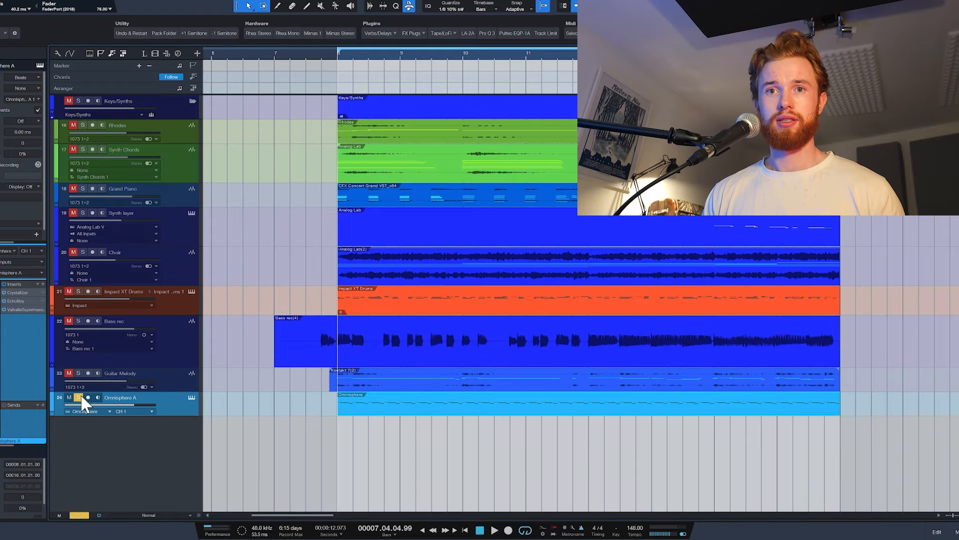
pyautogui.click(495, 530)
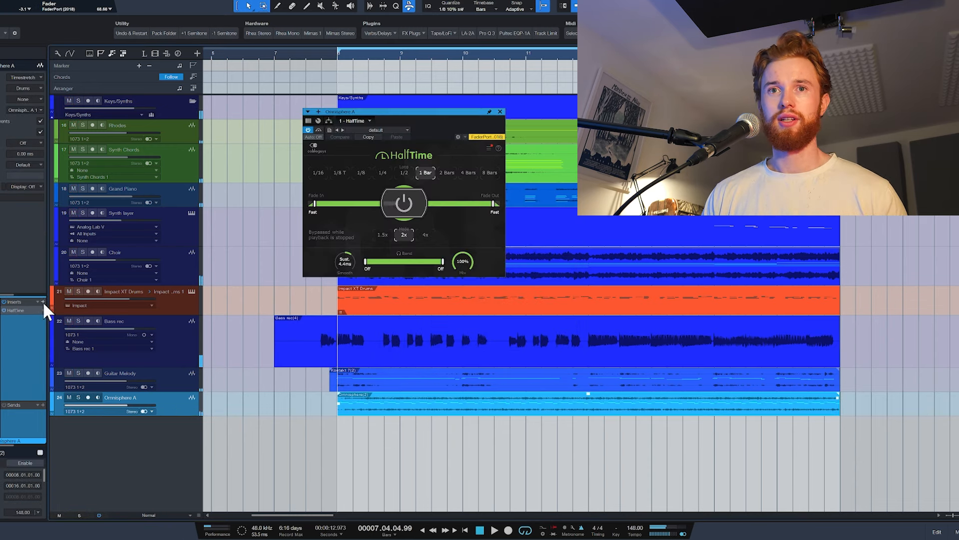
pyautogui.click(501, 112)
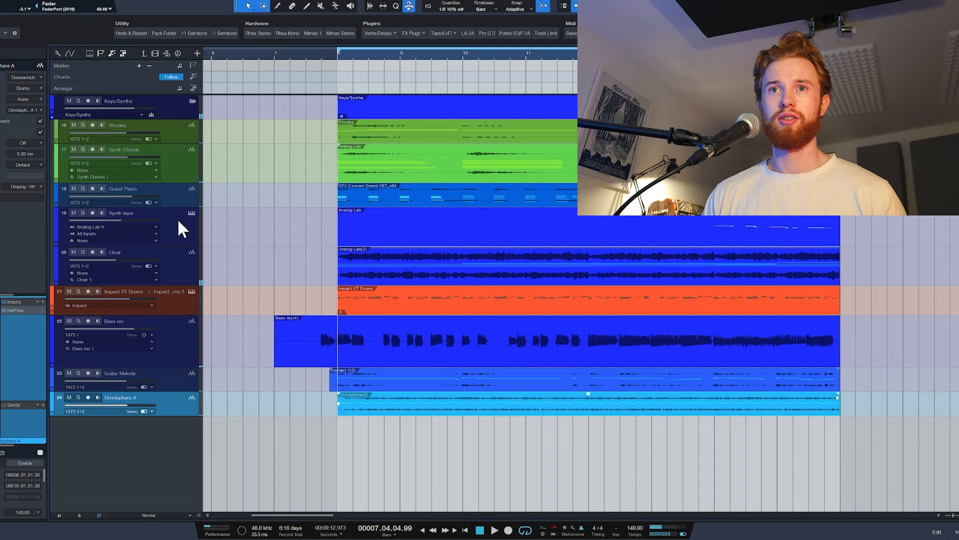